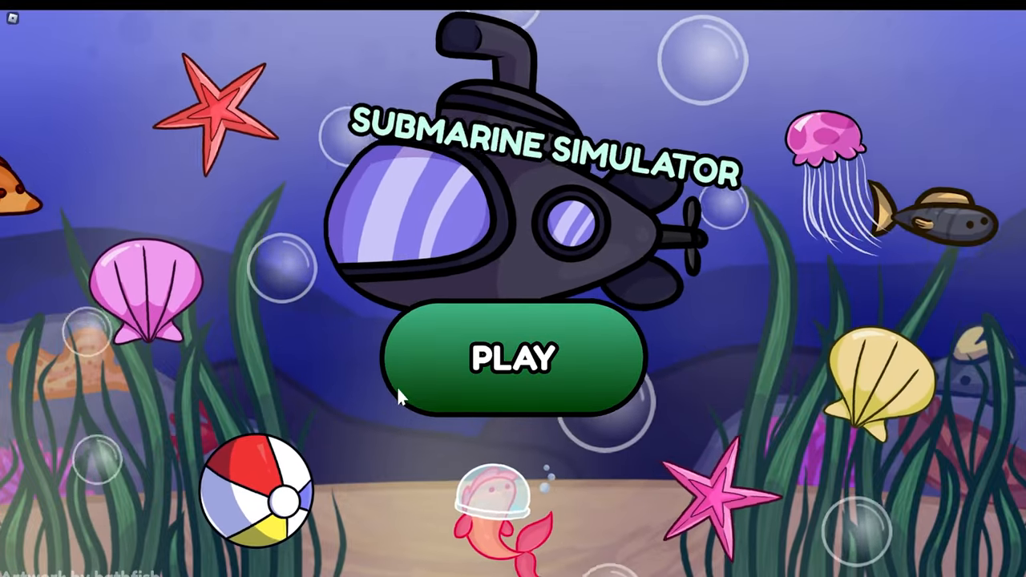
Step: Start a new game from the title screen's PLAY button
{"action": "left_click", "coordinate": [513, 356]}
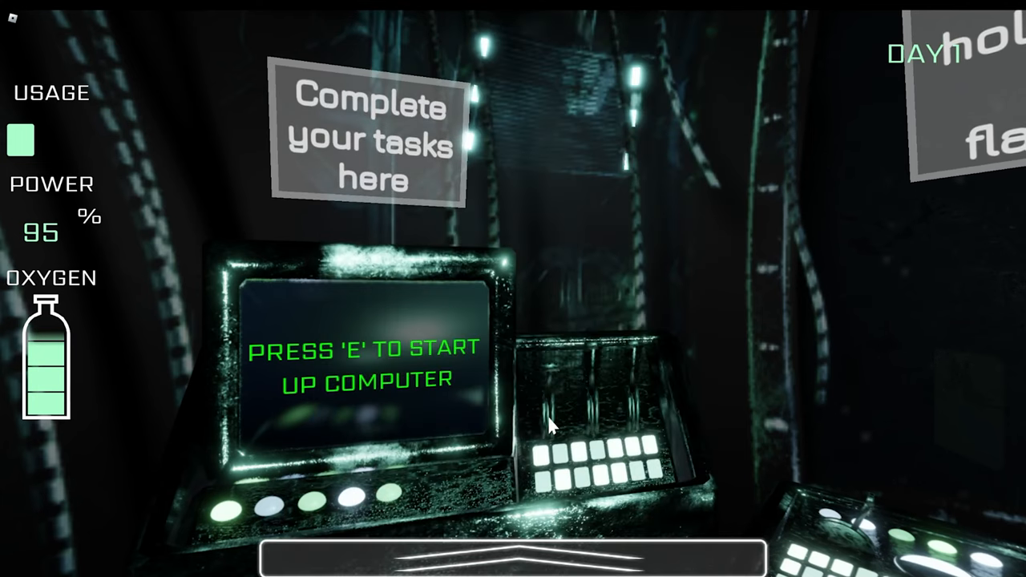
Step: Boot the submarine's computer and collect a sample on the Take Samples screen
{"action": "key", "text": "e"}
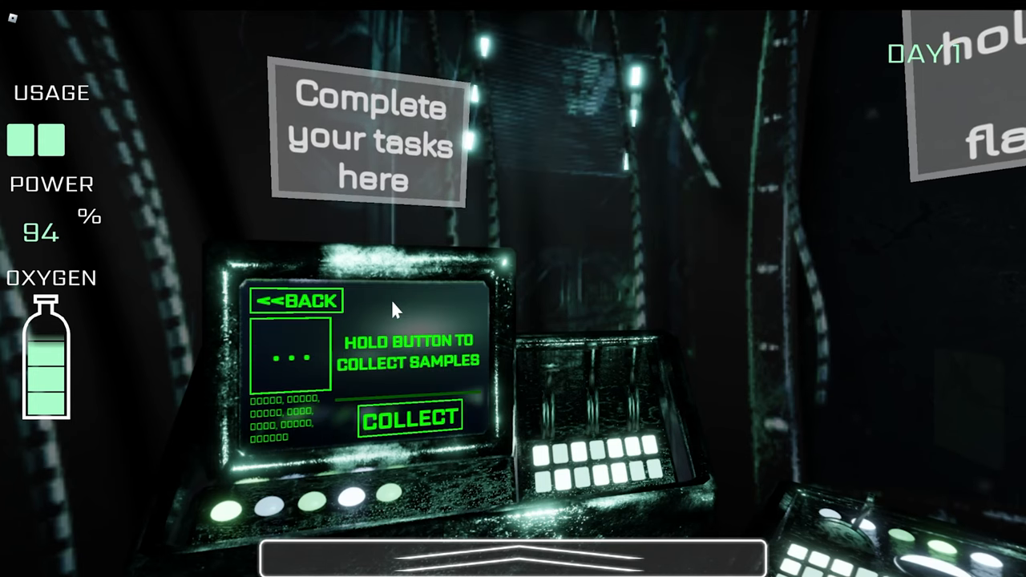
{"action": "left_click", "coordinate": [411, 417]}
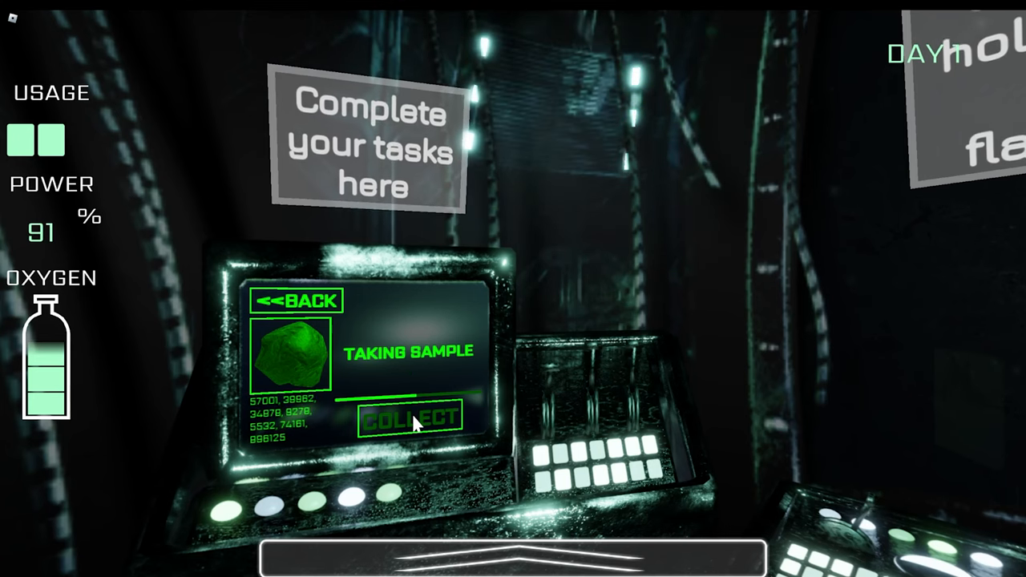
{"action": "left_click", "coordinate": [411, 417]}
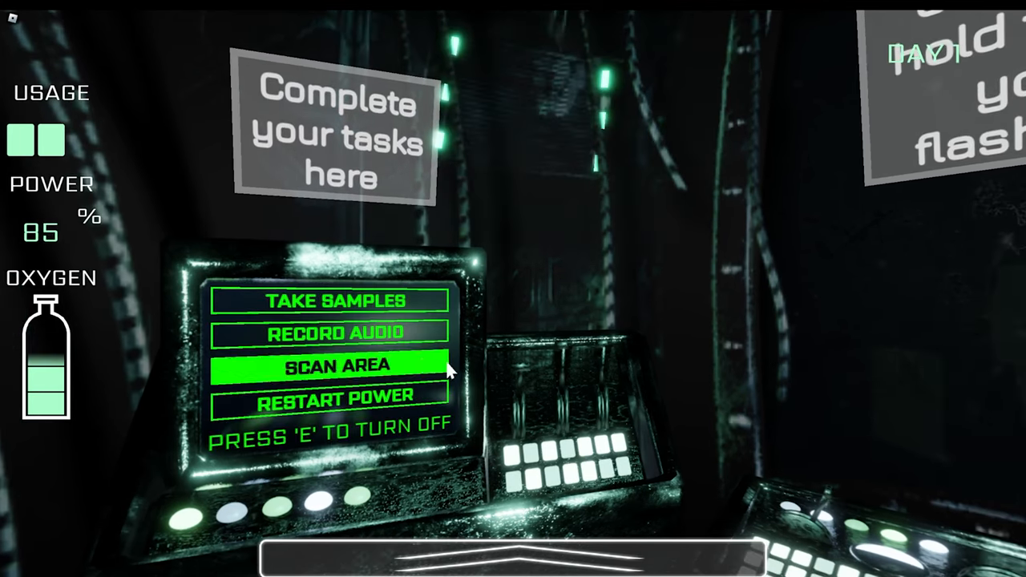
Step: Scan the surrounding area, then begin recording nearby sound waves
{"action": "left_click", "coordinate": [330, 332]}
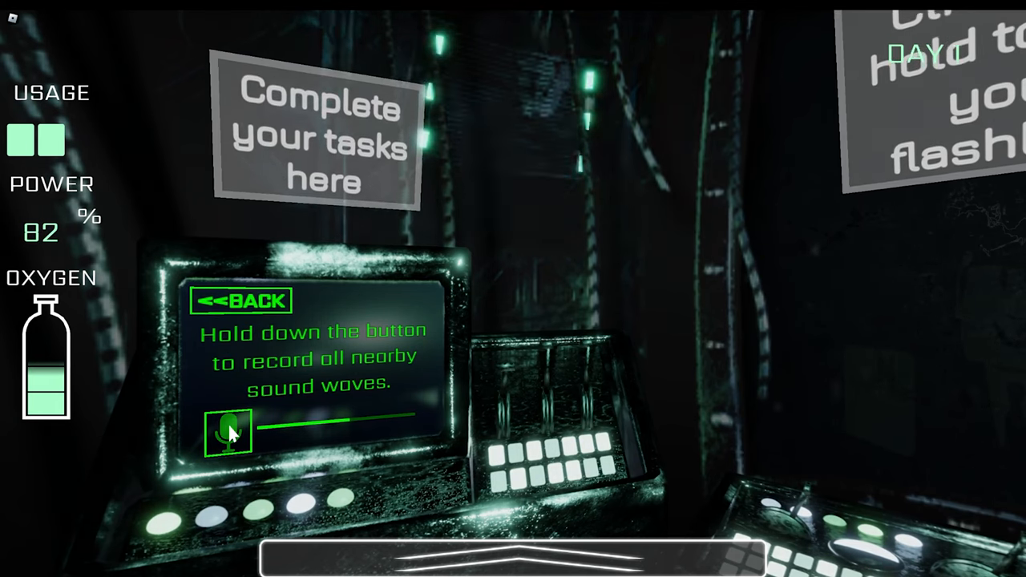
{"action": "left_click", "coordinate": [228, 429]}
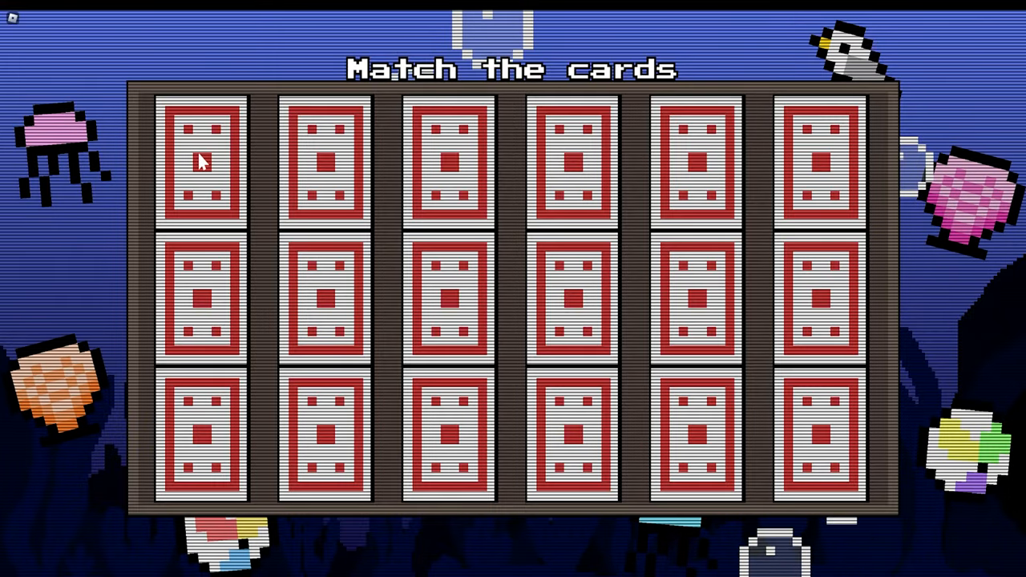
Step: Turn over a face-down card in the matching grid to look for a pair
{"action": "left_click", "coordinate": [205, 161]}
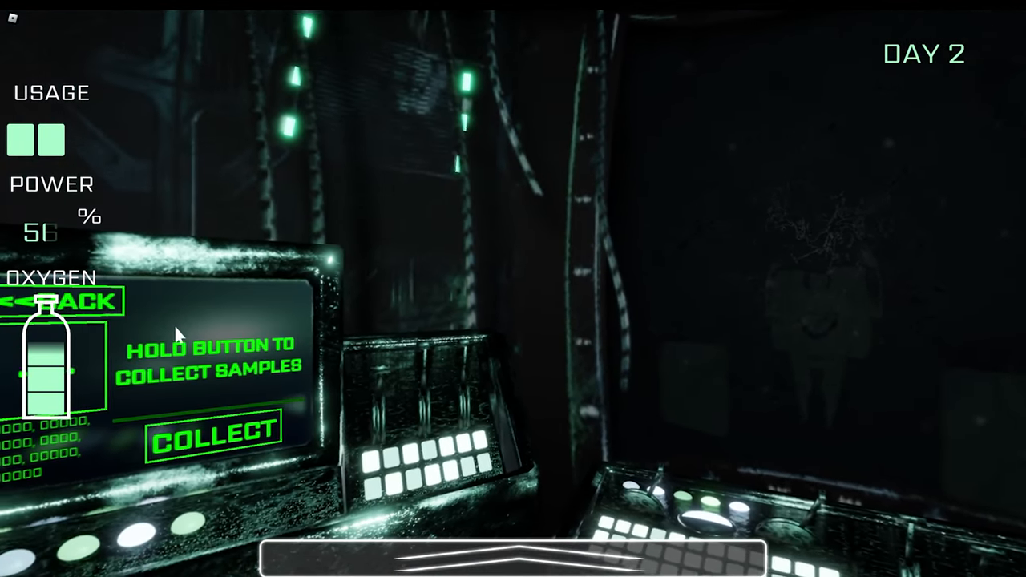
Step: Collect the Day 2 sample and record nearby sound waves at the console
{"action": "left_click", "coordinate": [233, 429]}
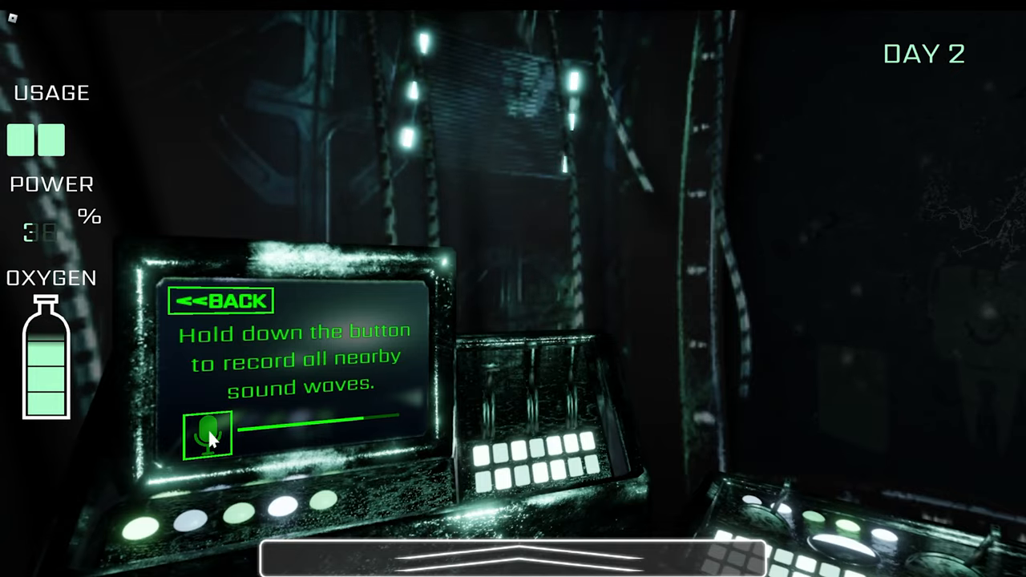
{"action": "left_click", "coordinate": [207, 433]}
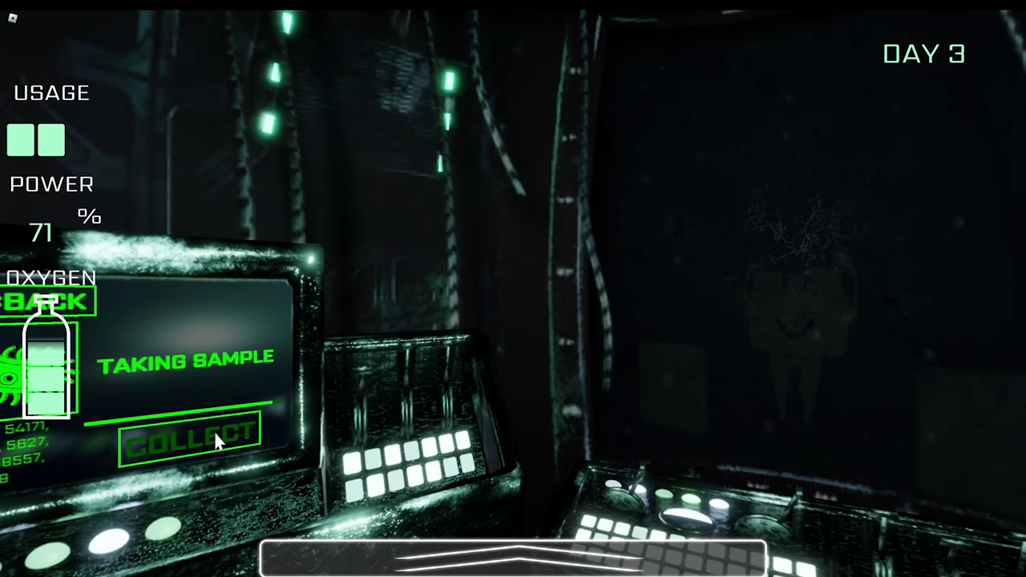
Step: Interact with the console while the creature waits outside the front window
{"action": "left_click", "coordinate": [184, 433]}
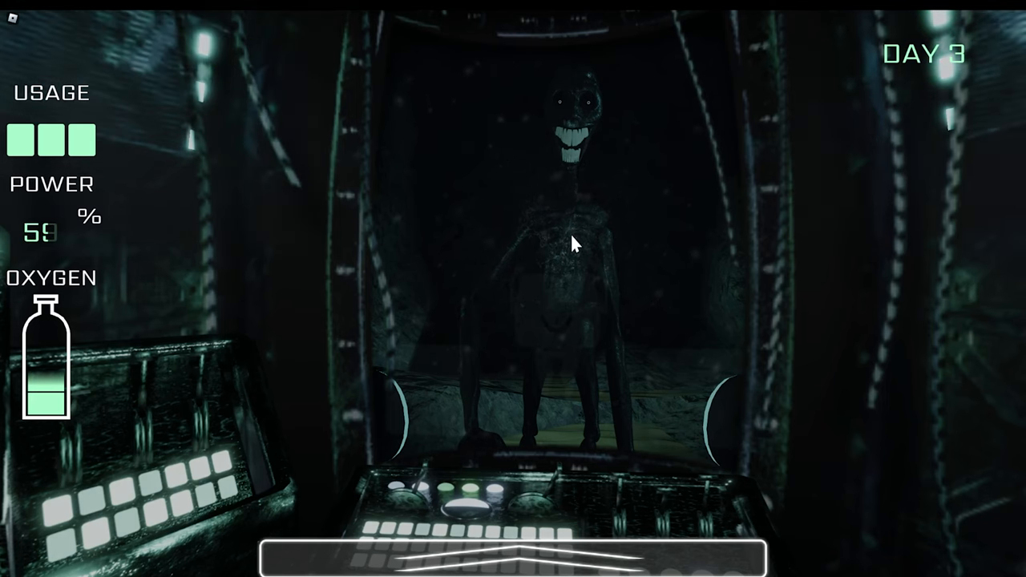
{"action": "mouse_move", "coordinate": [725, 232]}
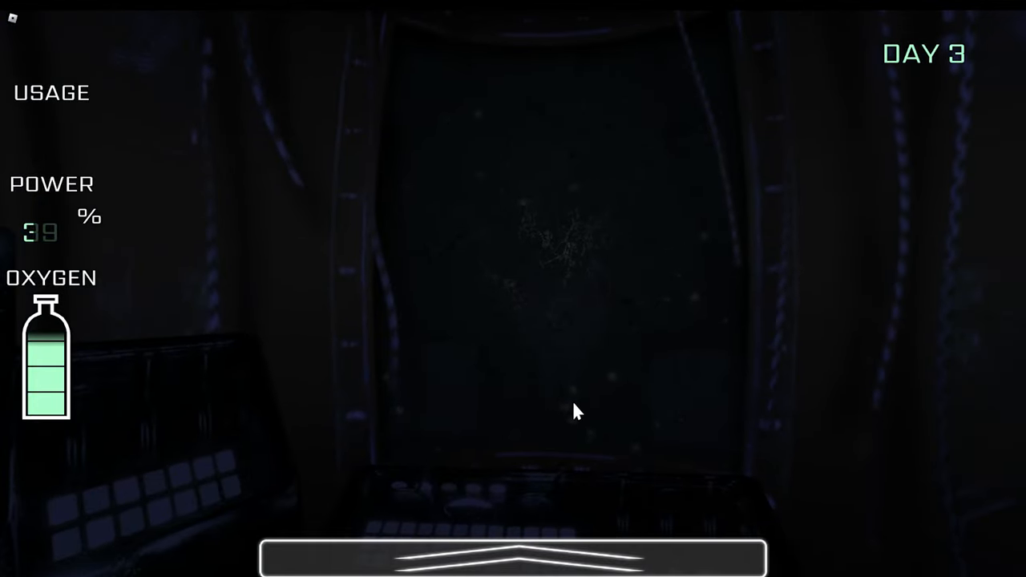
{"action": "mouse_move", "coordinate": [584, 409]}
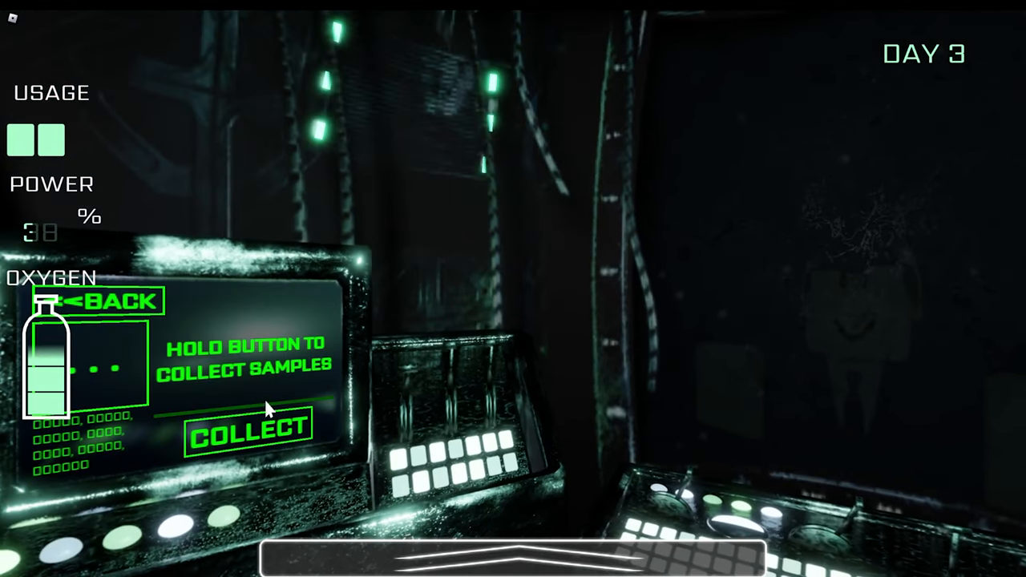
Step: Hold COLLECT on the sample console to gather samples at 38% power
{"action": "left_click", "coordinate": [247, 430]}
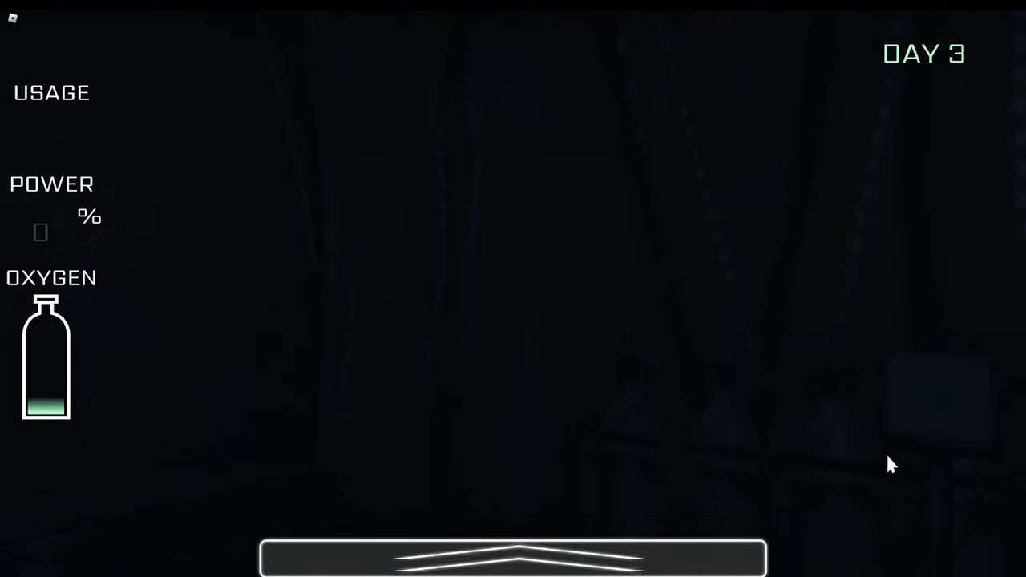
{"action": "mouse_move", "coordinate": [147, 324]}
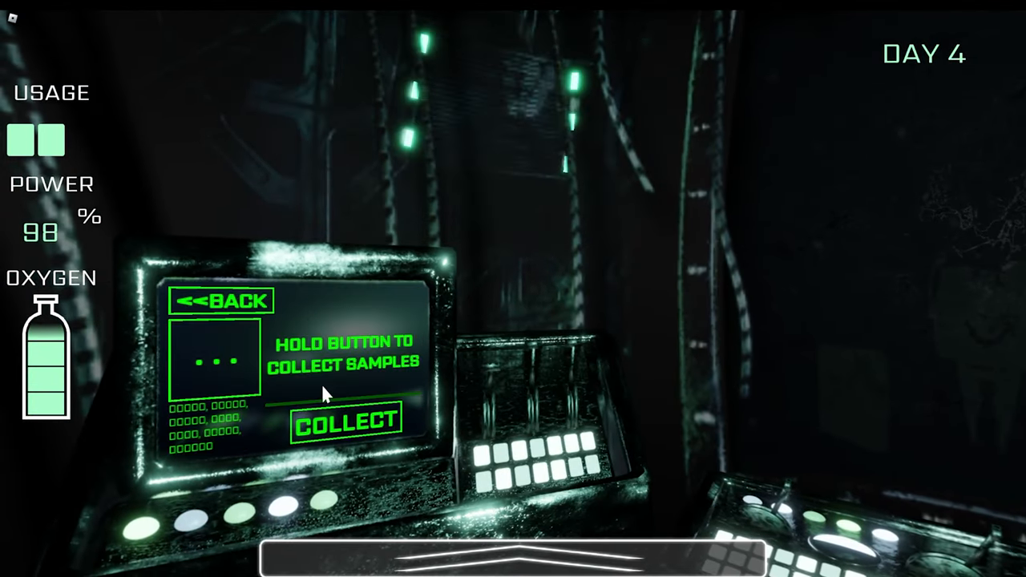
Step: Gather samples at the console on Day 4 with power at 98%
{"action": "left_click", "coordinate": [344, 420]}
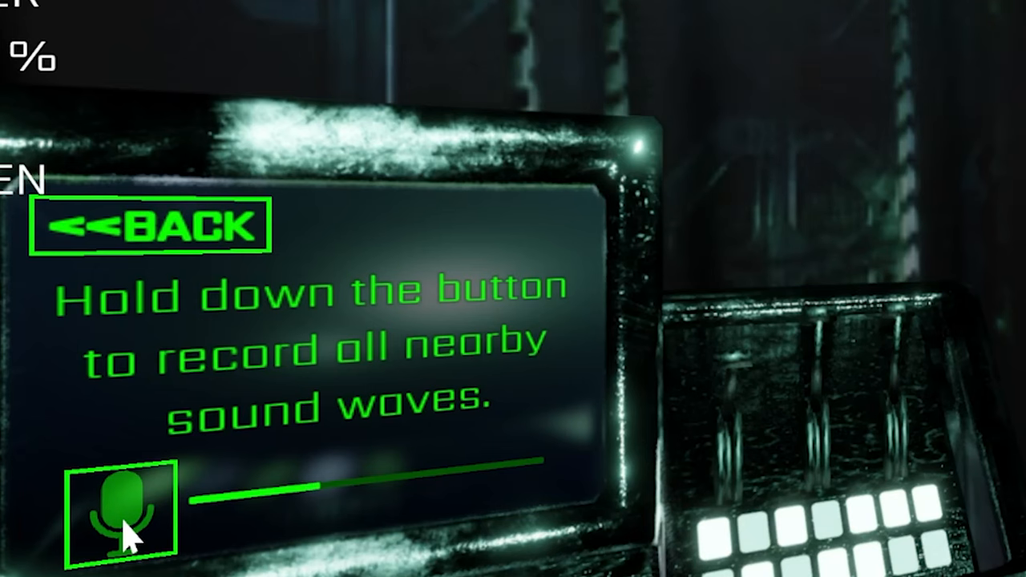
Step: Hold the microphone button to record nearby sound waves past halfway
{"action": "left_click", "coordinate": [115, 510]}
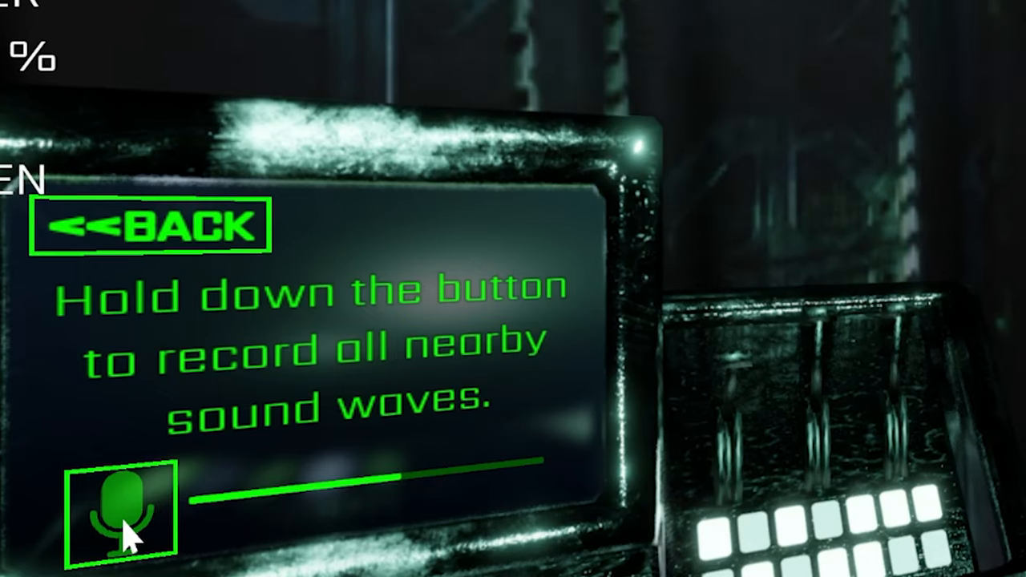
{"action": "left_click", "coordinate": [120, 510]}
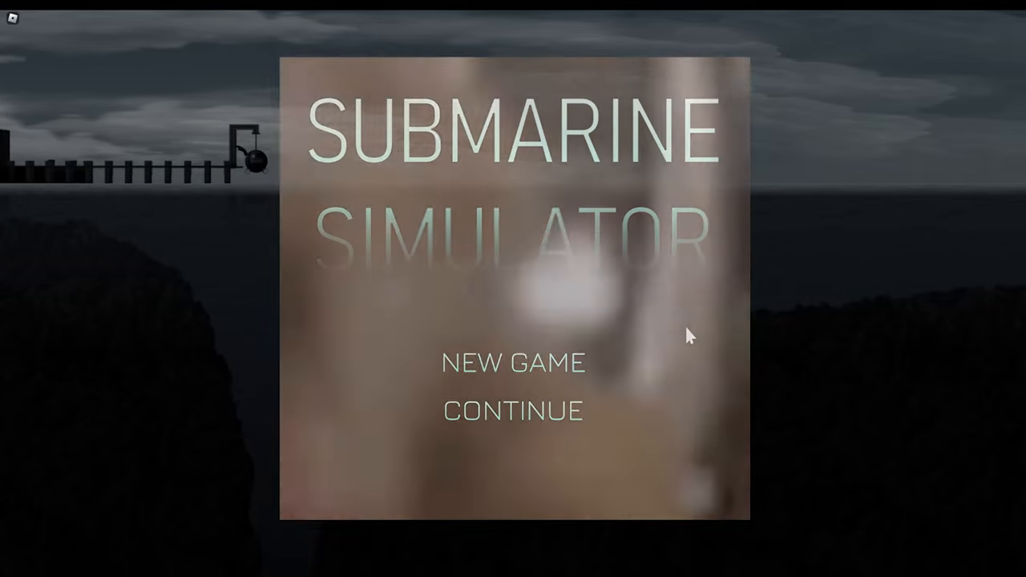
Step: Continue the saved game from the title menu
{"action": "left_click", "coordinate": [511, 363]}
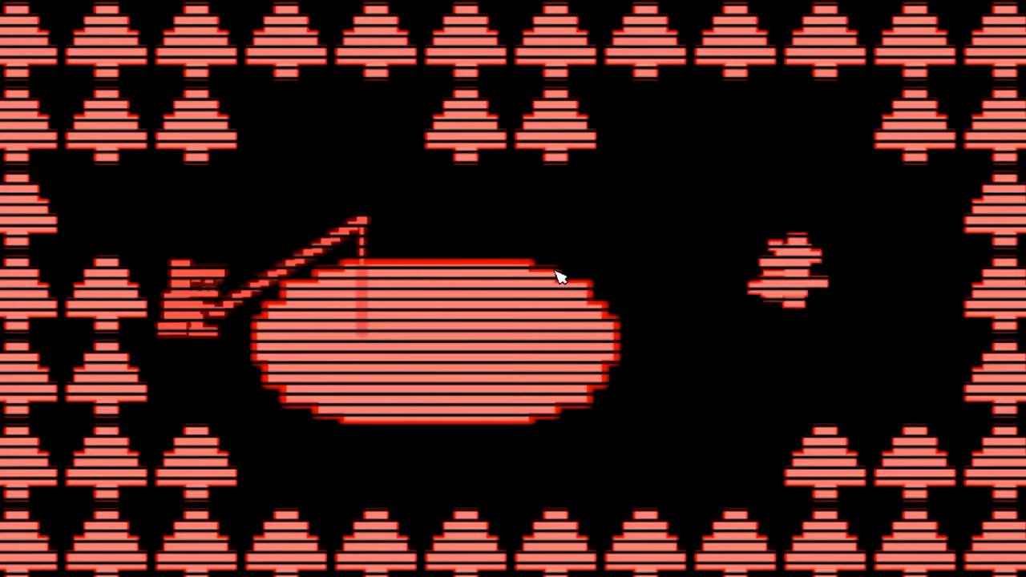